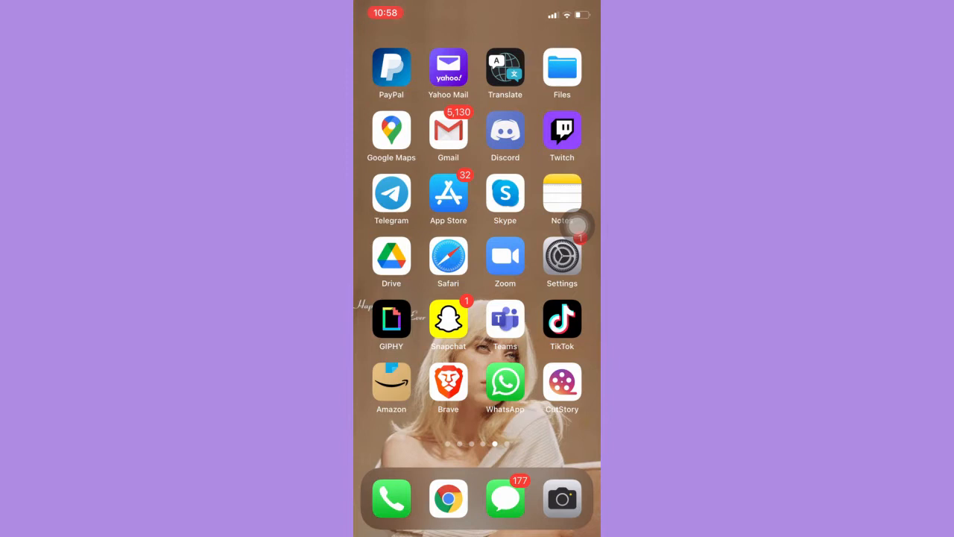
# Step: Launch Discord from the Home Screen into the general channel
pyautogui.click(505, 129)
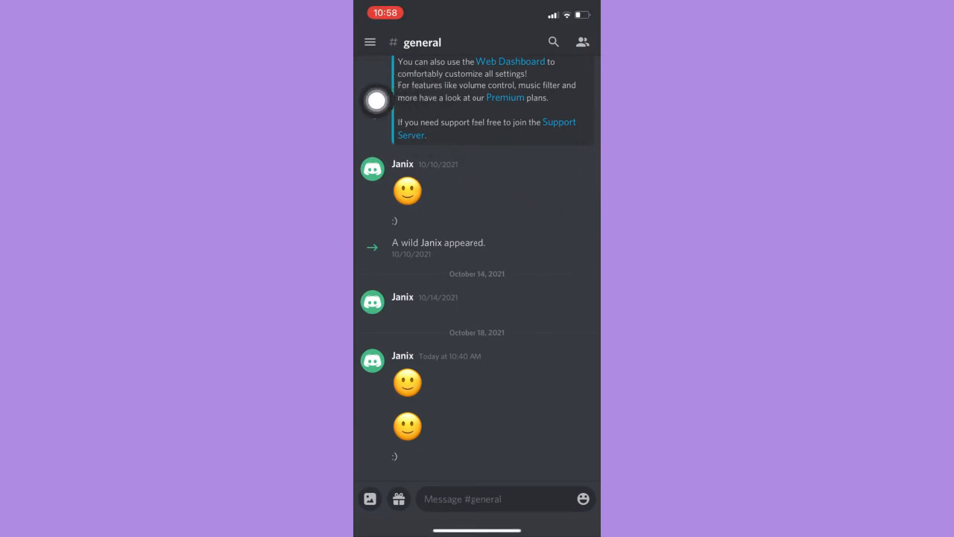
pyautogui.click(370, 42)
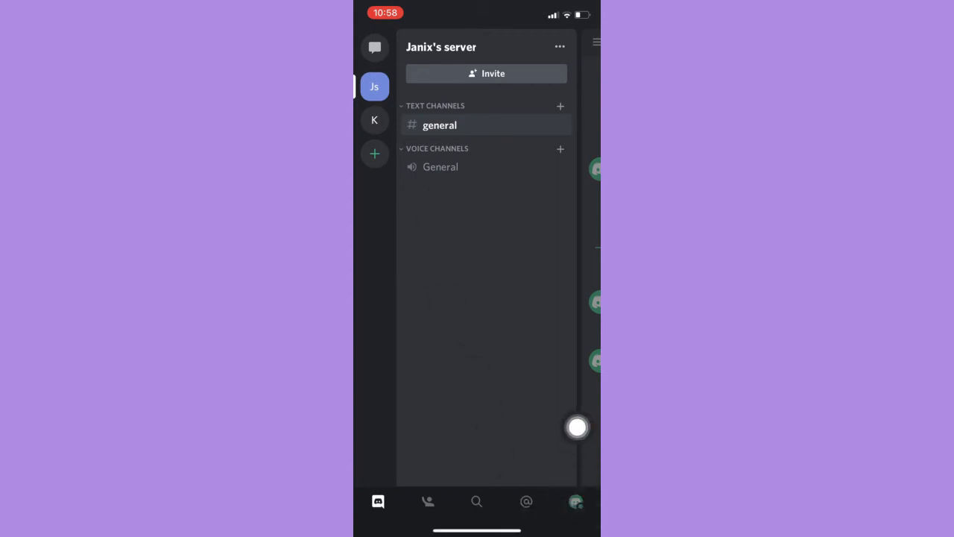
pyautogui.click(575, 501)
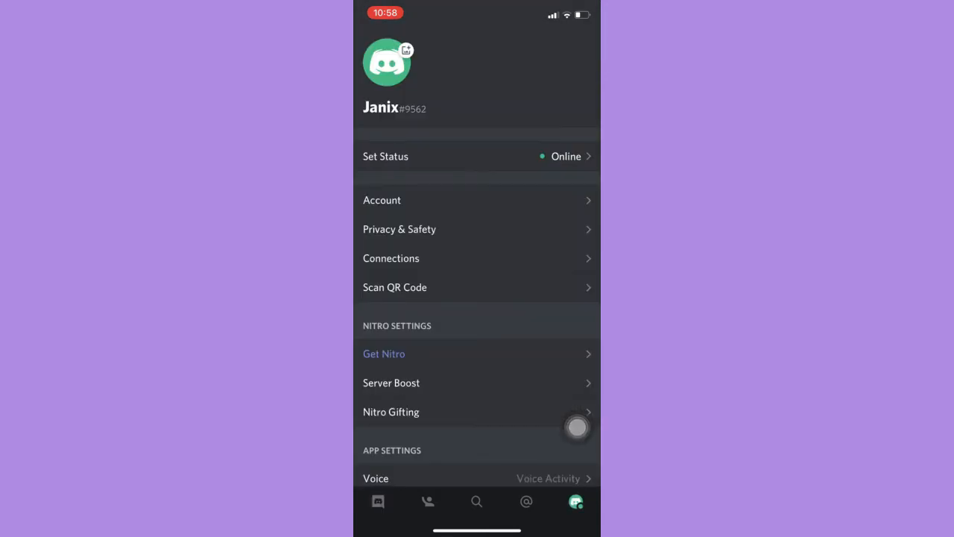
pyautogui.click(382, 200)
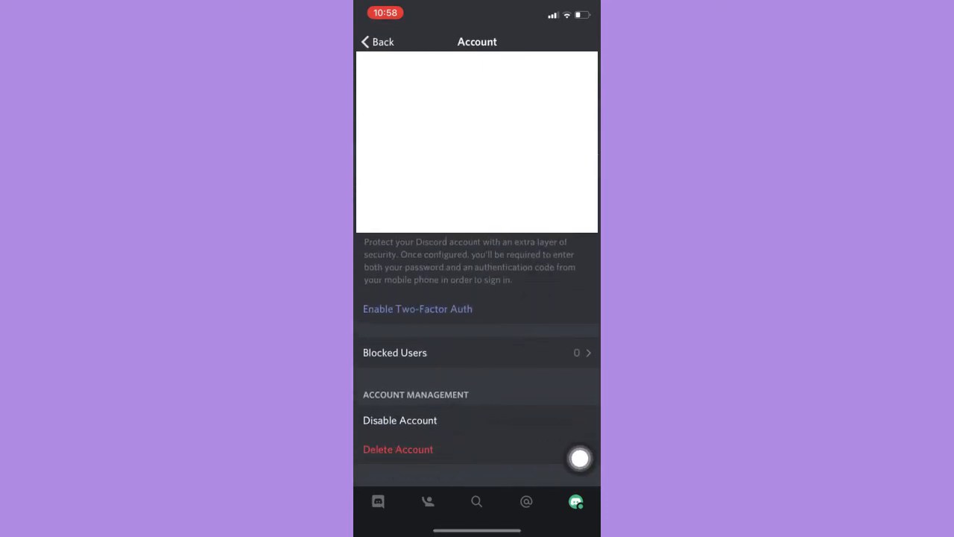
# Step: Attempt Delete Account and get the server-ownership transfer warning
pyautogui.click(398, 449)
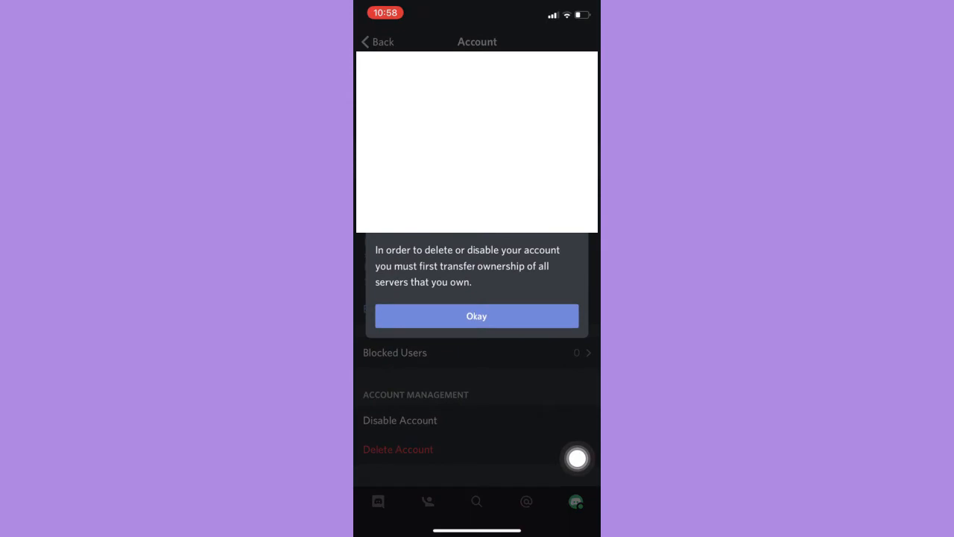
pyautogui.moveTo(576, 434)
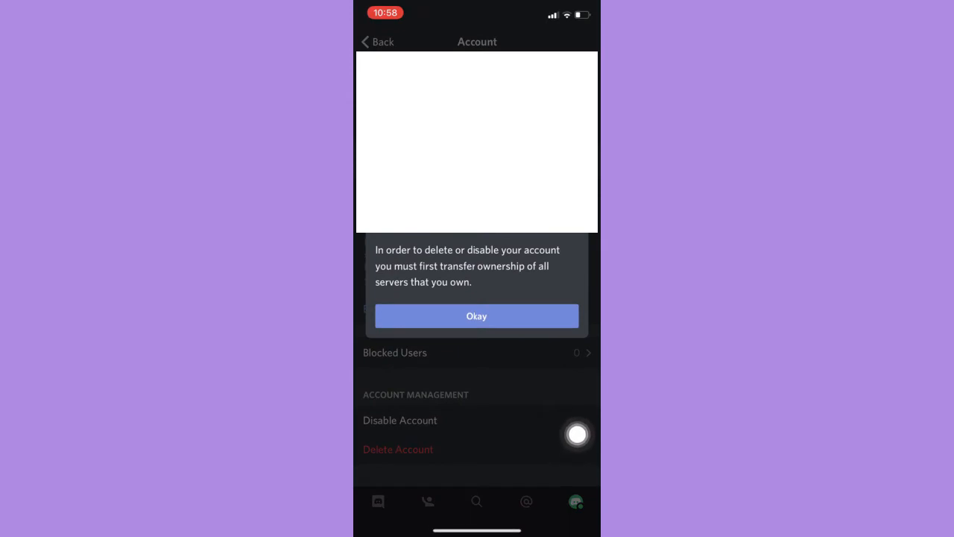
pyautogui.moveTo(563, 248)
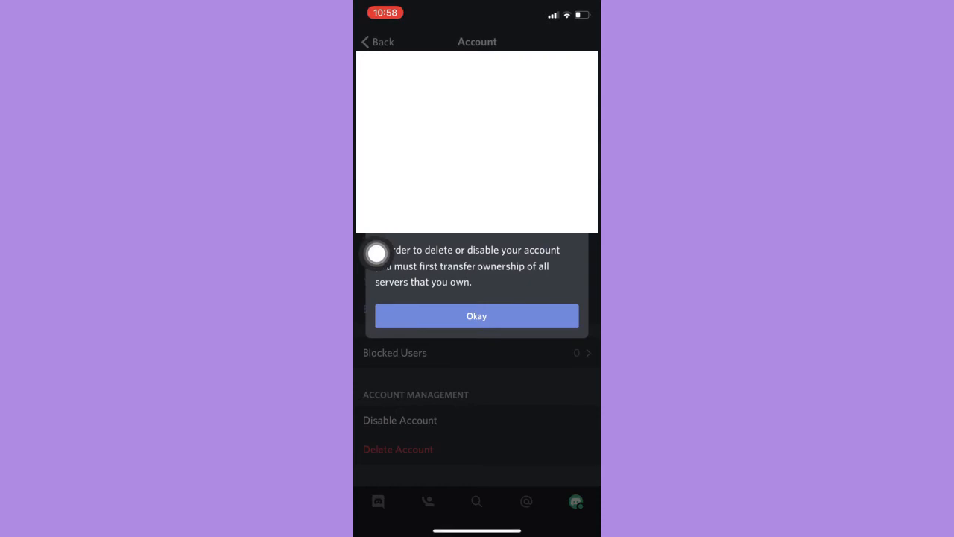
pyautogui.moveTo(578, 248)
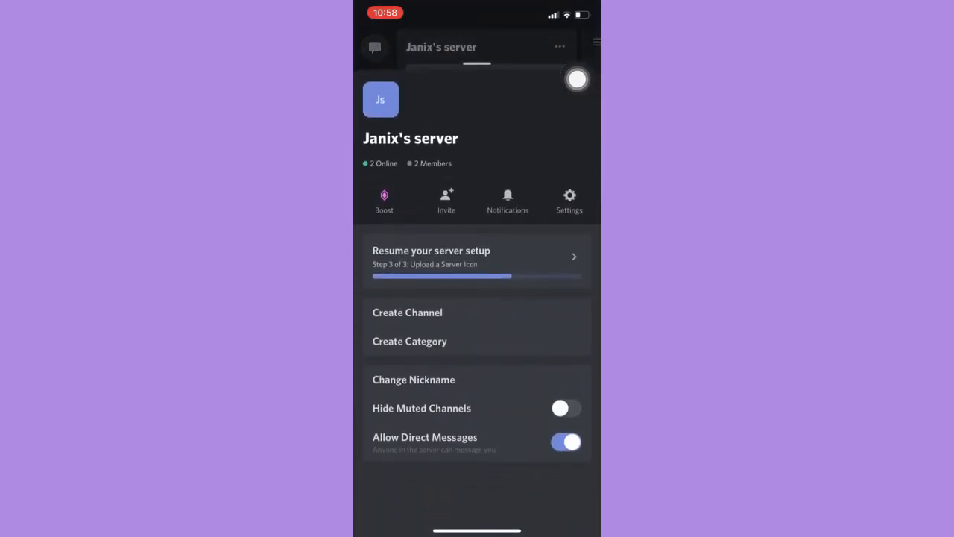
pyautogui.click(569, 200)
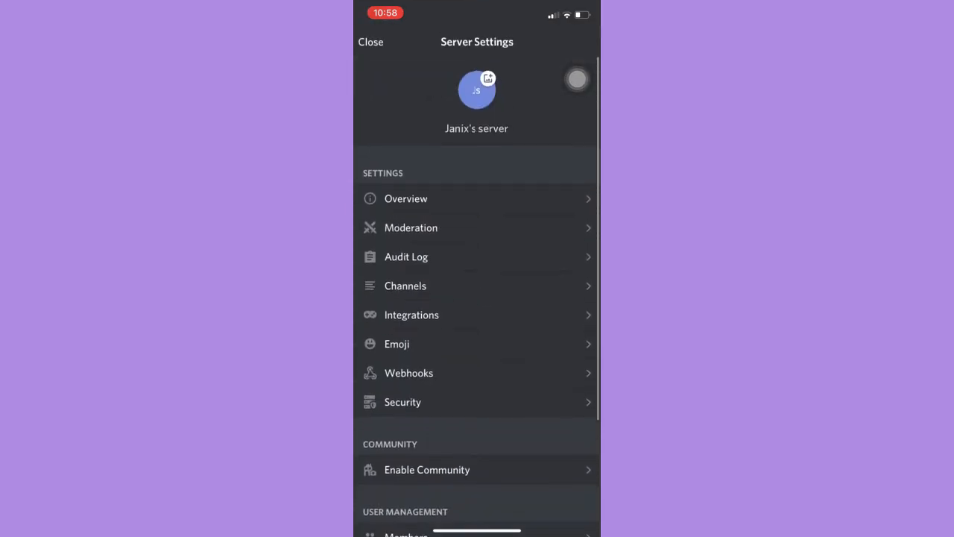
pyautogui.click(405, 198)
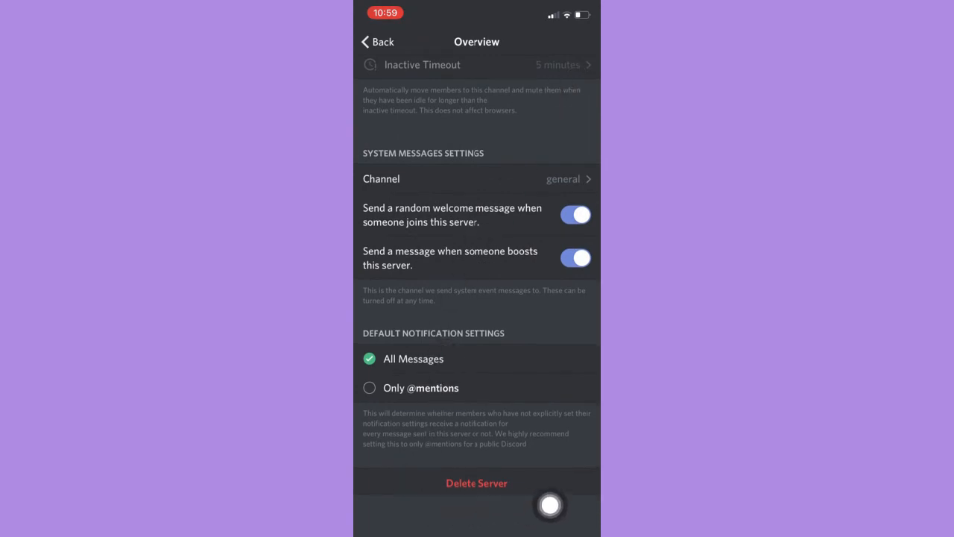
pyautogui.click(476, 482)
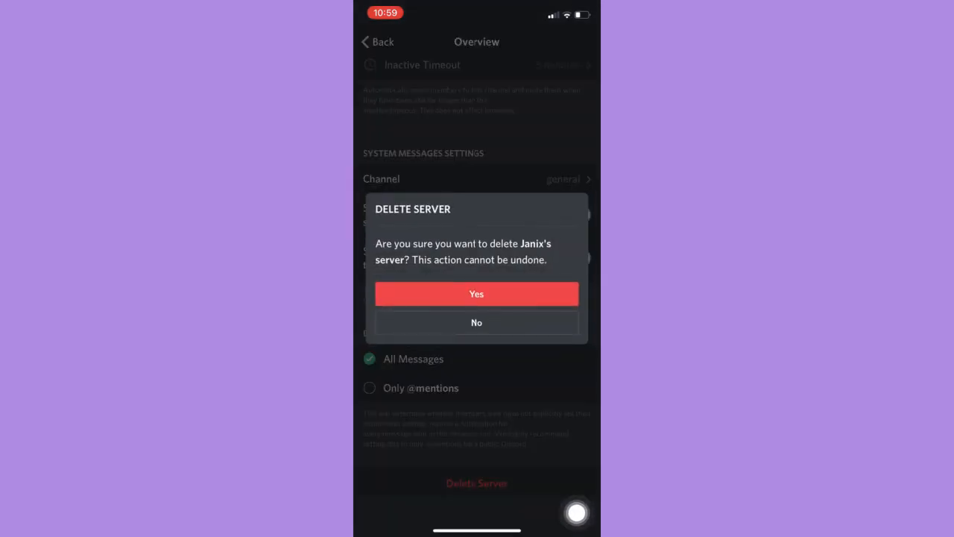
pyautogui.click(477, 322)
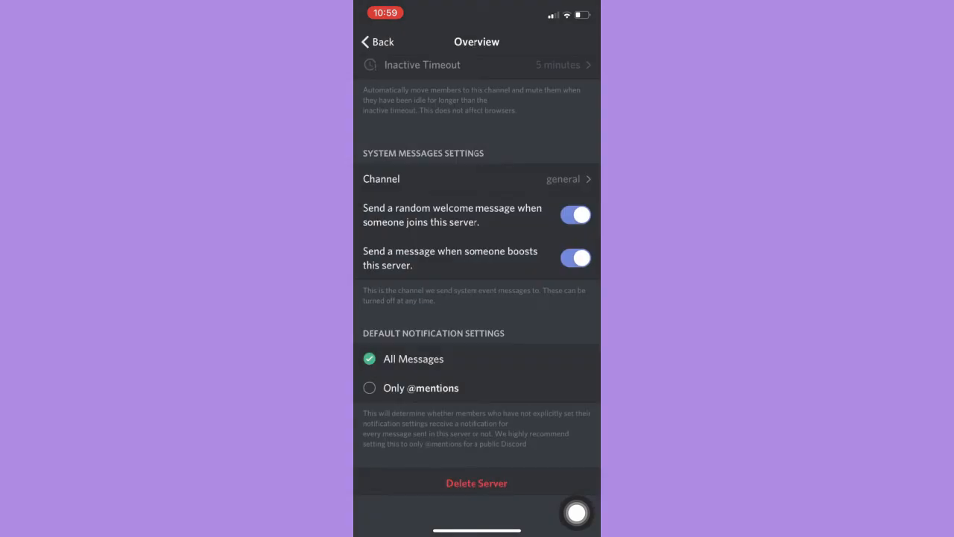
pyautogui.click(476, 482)
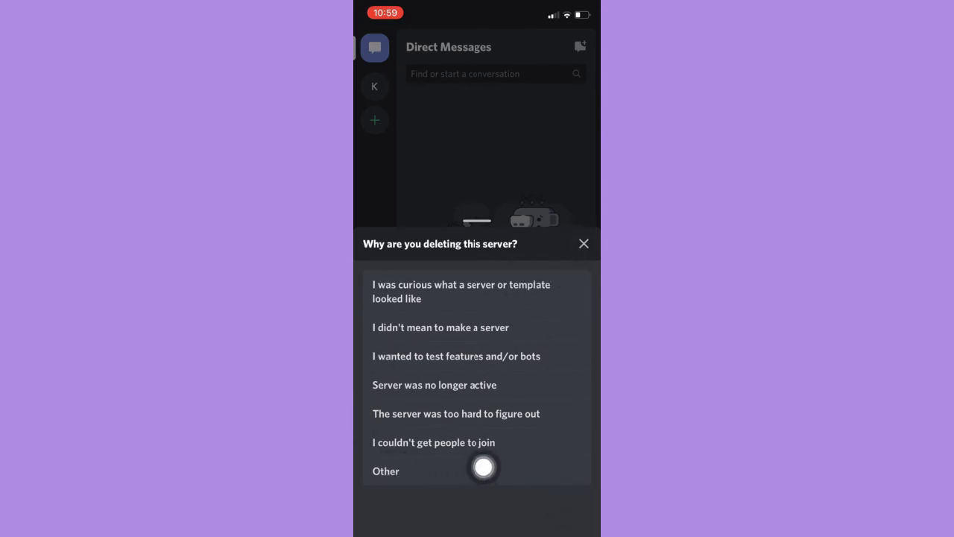
pyautogui.moveTo(576, 437)
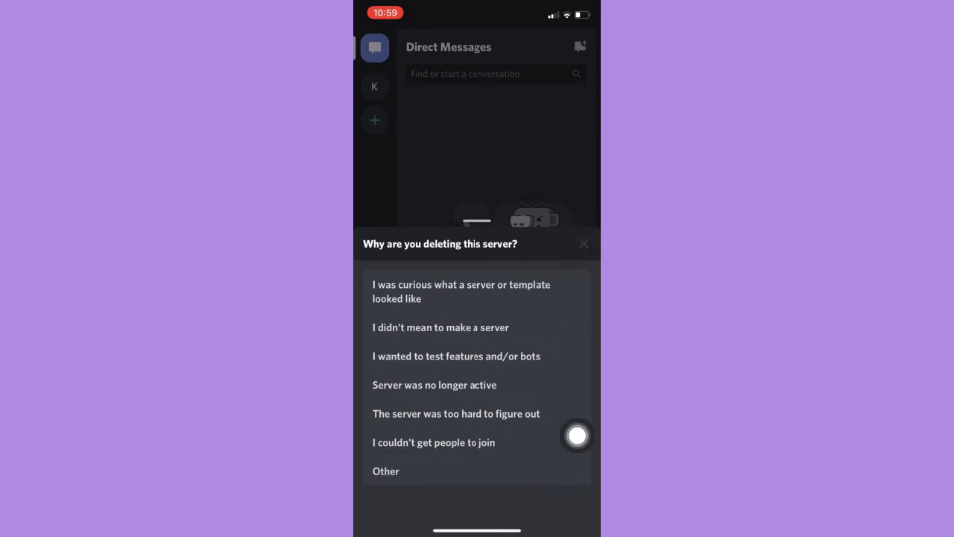